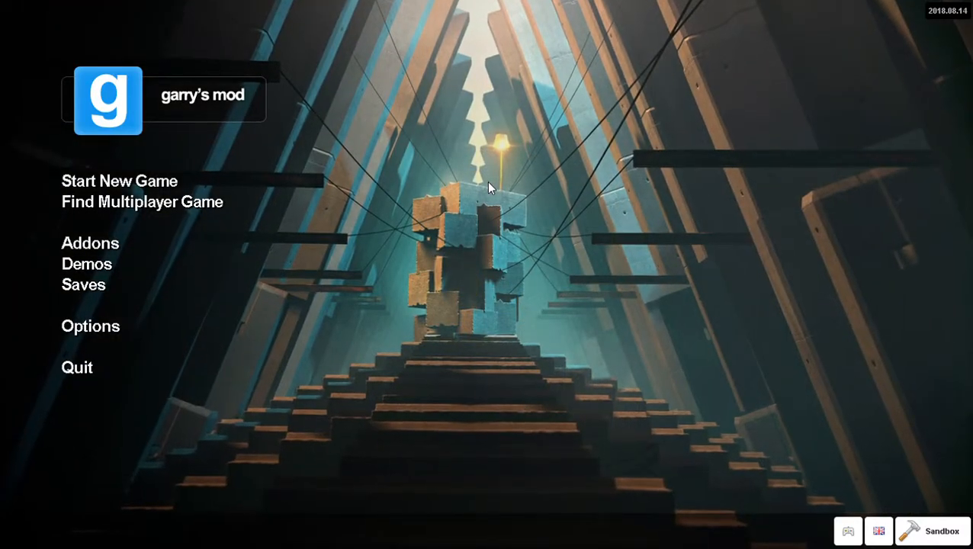
mouse_move(315, 161)
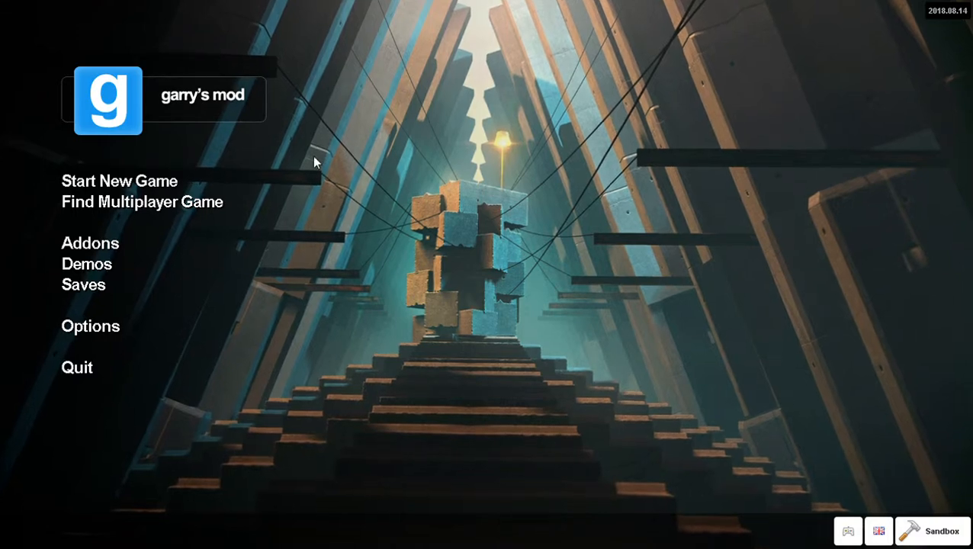
mouse_move(491, 223)
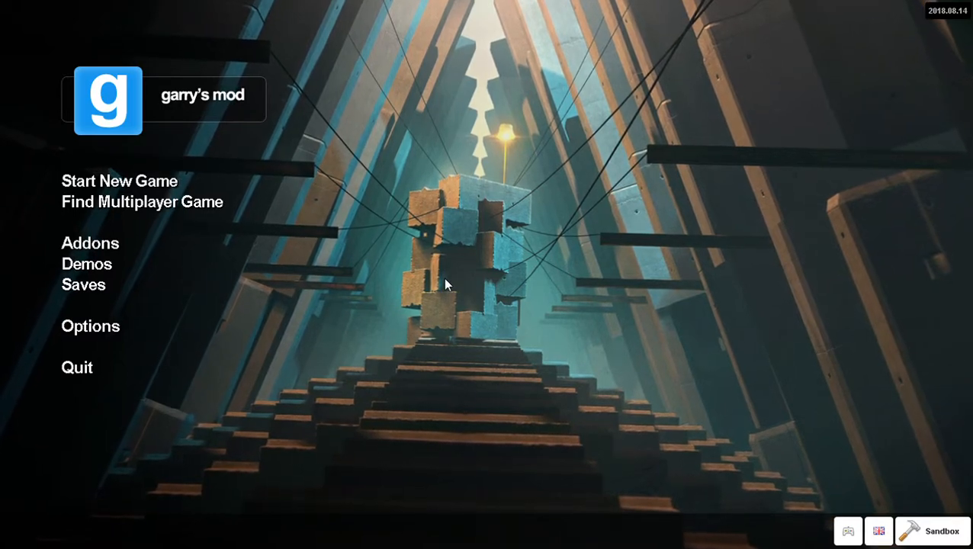
mouse_move(85, 264)
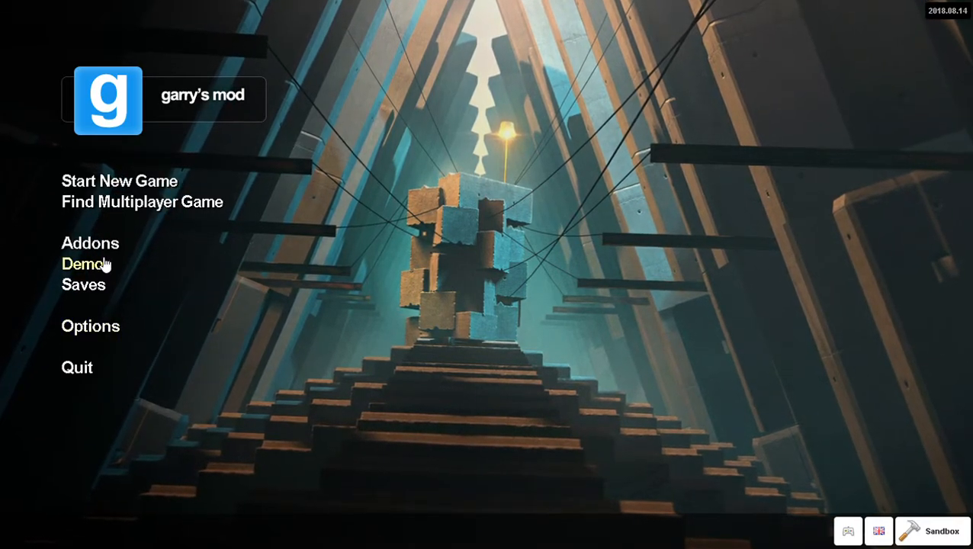
mouse_move(119, 183)
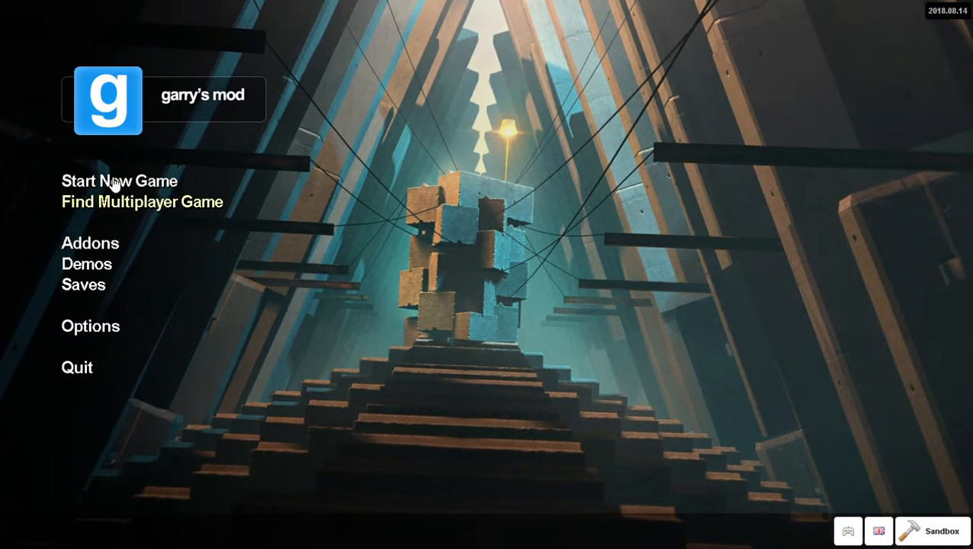
mouse_move(99, 208)
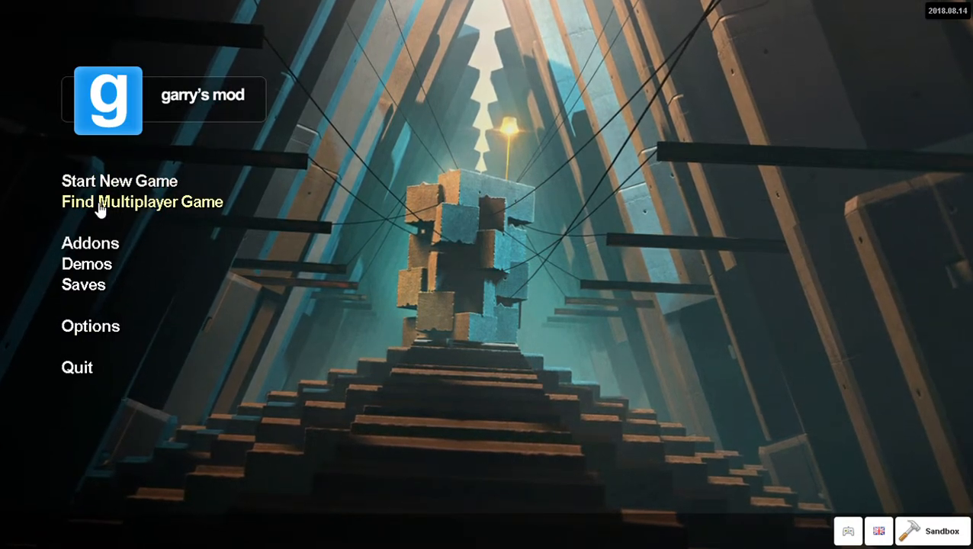
mouse_move(85, 264)
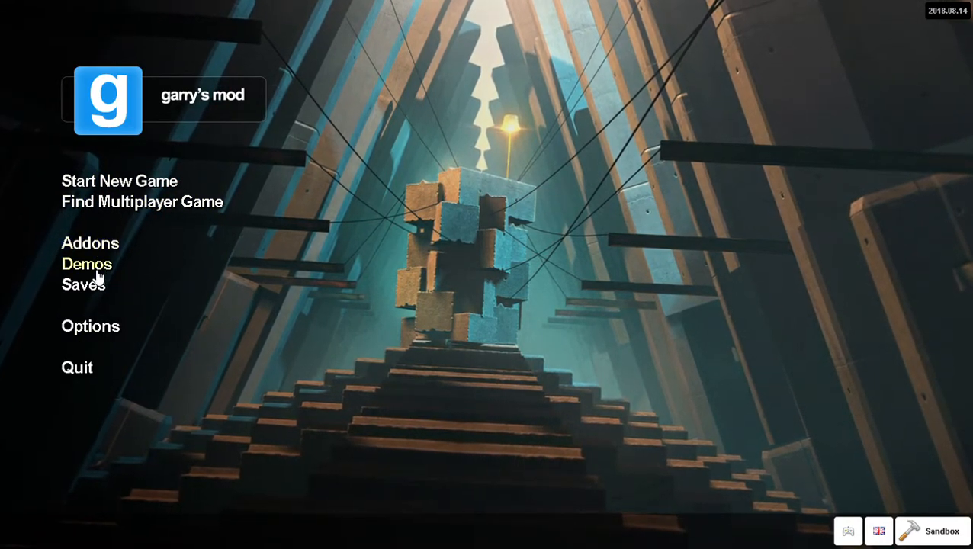
mouse_move(298, 221)
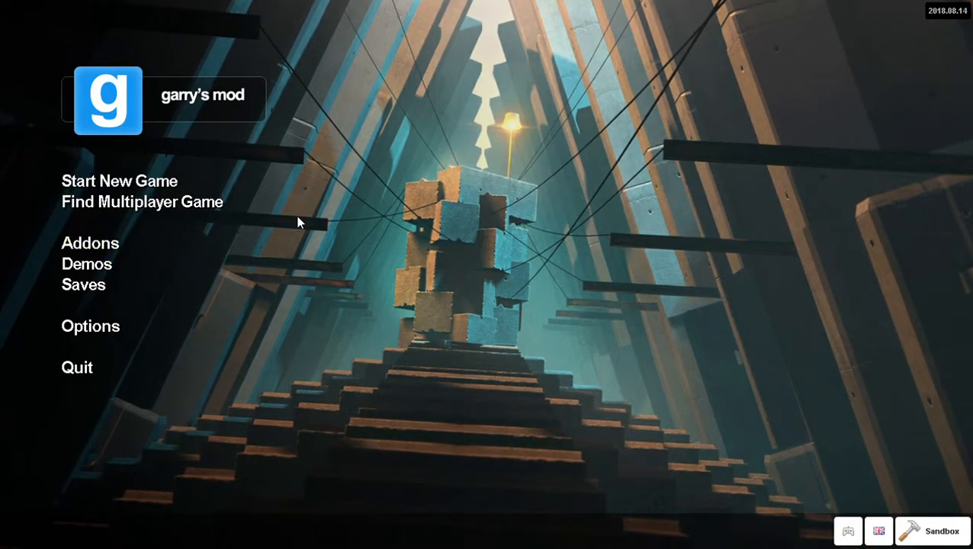
mouse_move(669, 187)
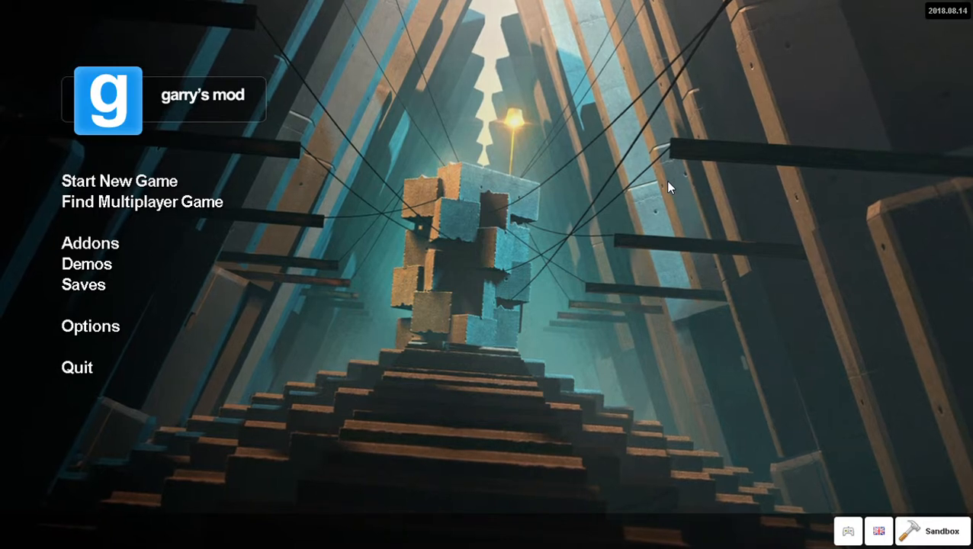
mouse_move(441, 302)
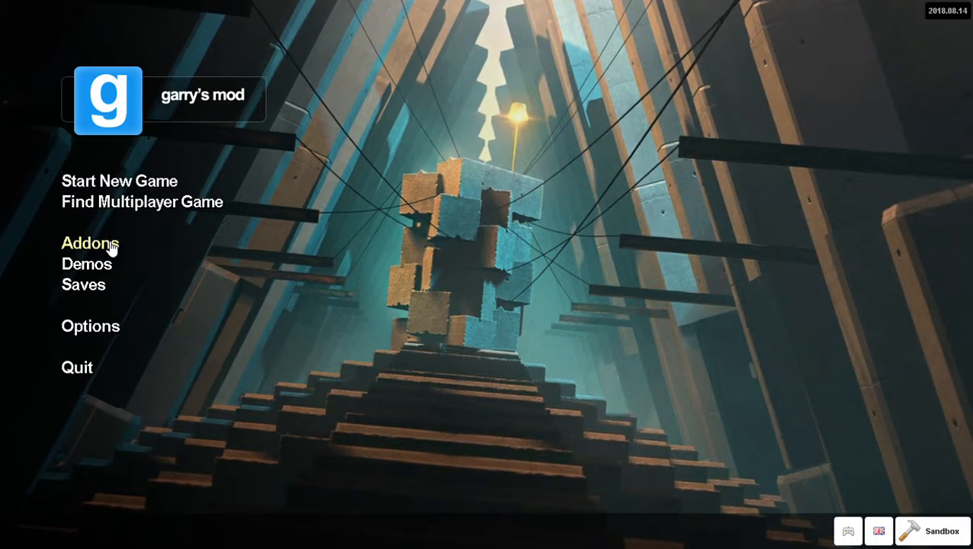
- Go to the Addons section to see the subscribed addons list
click(90, 243)
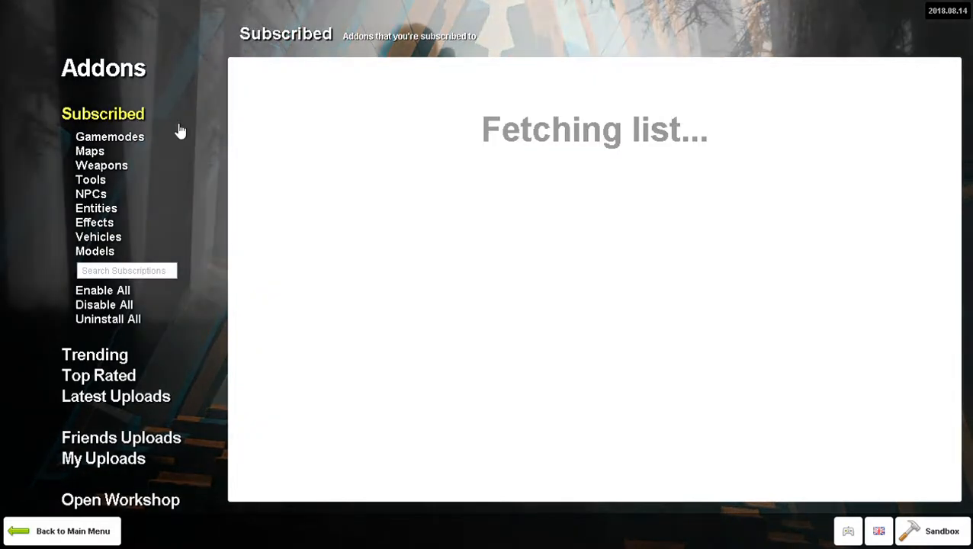
mouse_move(781, 192)
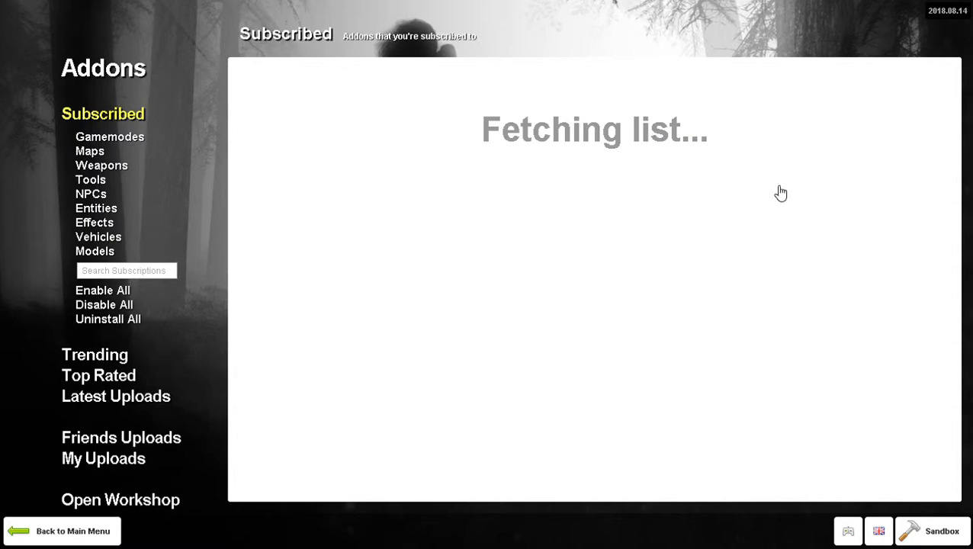
mouse_move(357, 94)
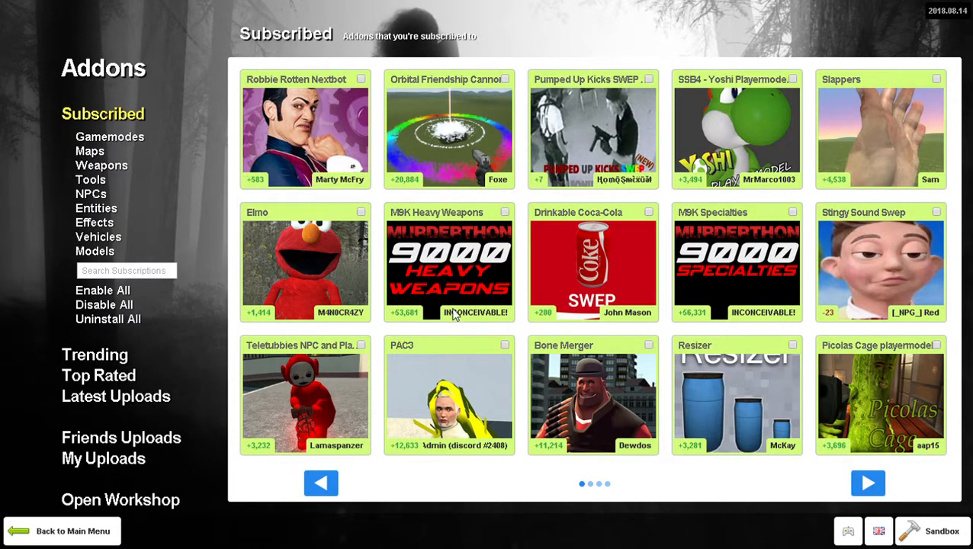
mouse_move(200, 510)
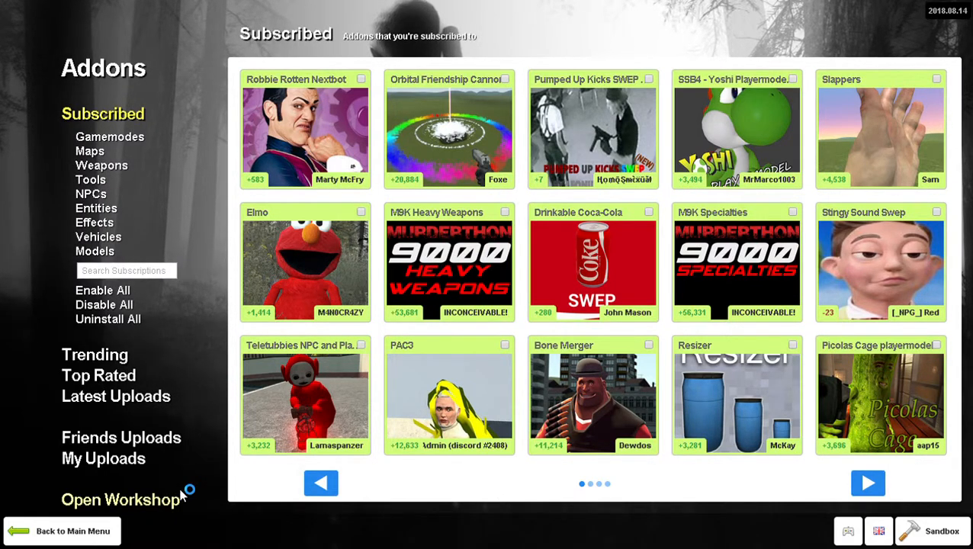
- Browse the Garry's Mod Workshop home page and its Most Popular Addons in the in-game browser
click(119, 500)
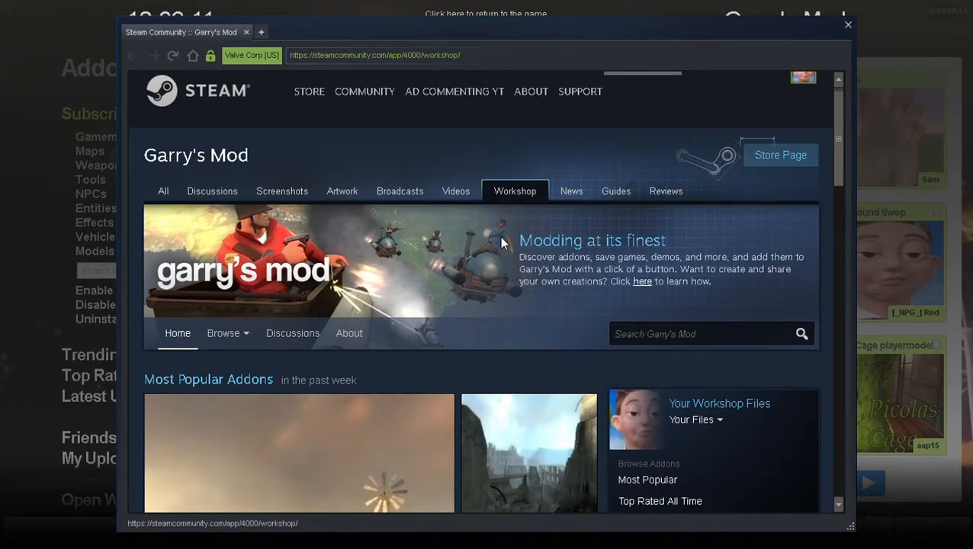
scroll(down, 3)
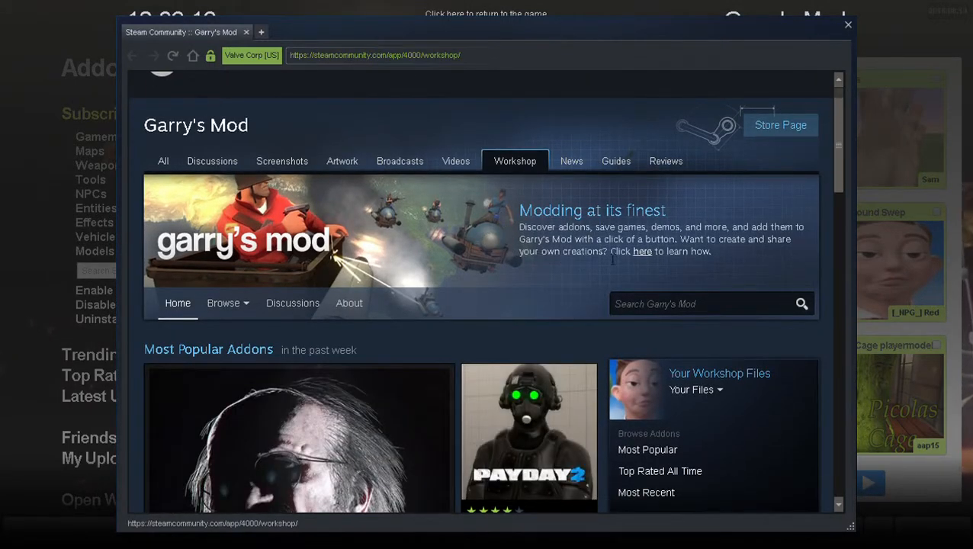
scroll(down, 3)
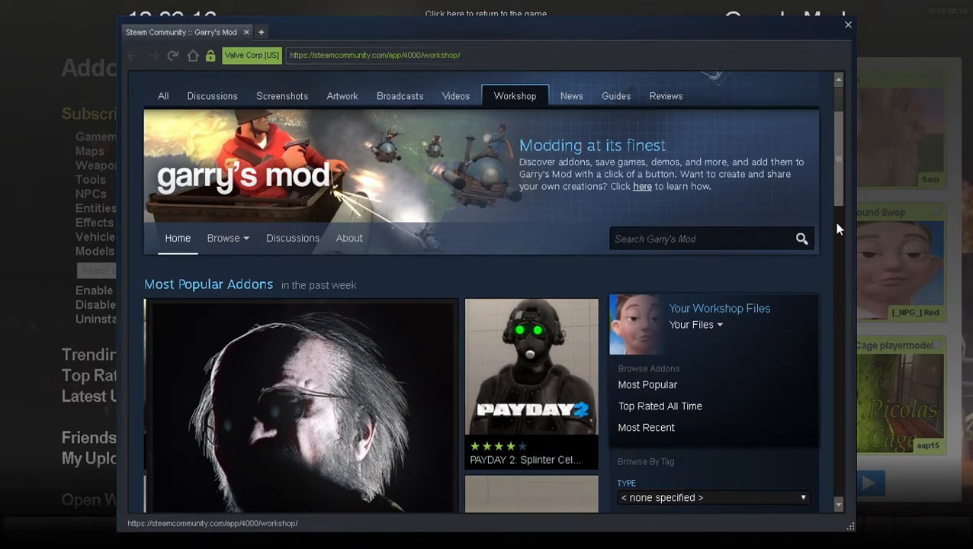
scroll(down, 3)
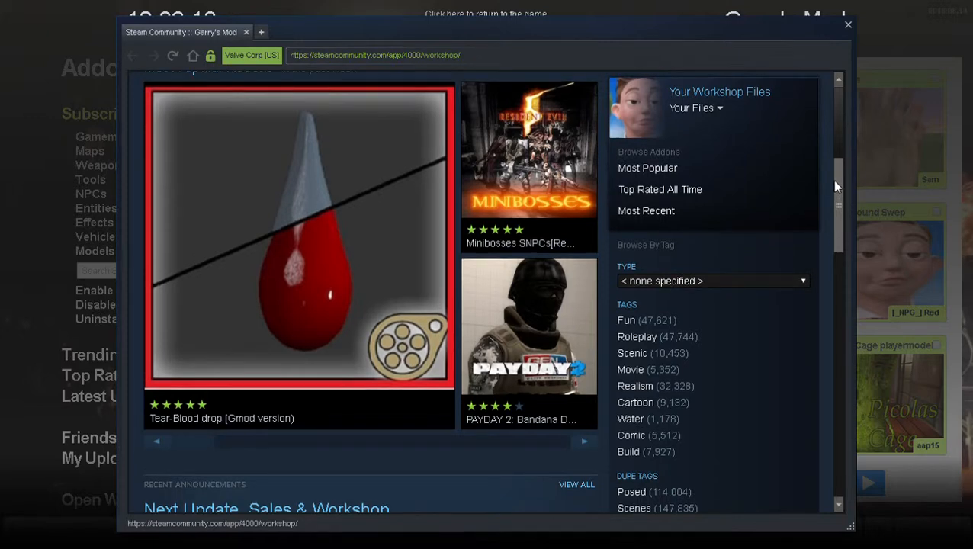
scroll(up, 3)
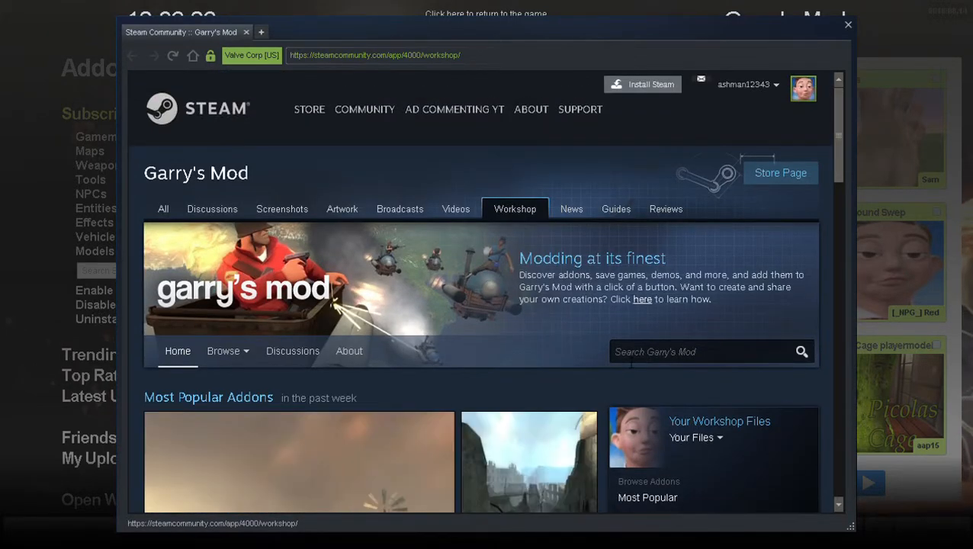
- Search the Garry's Mod Workshop for 'teletubbies playermodel'
click(700, 351)
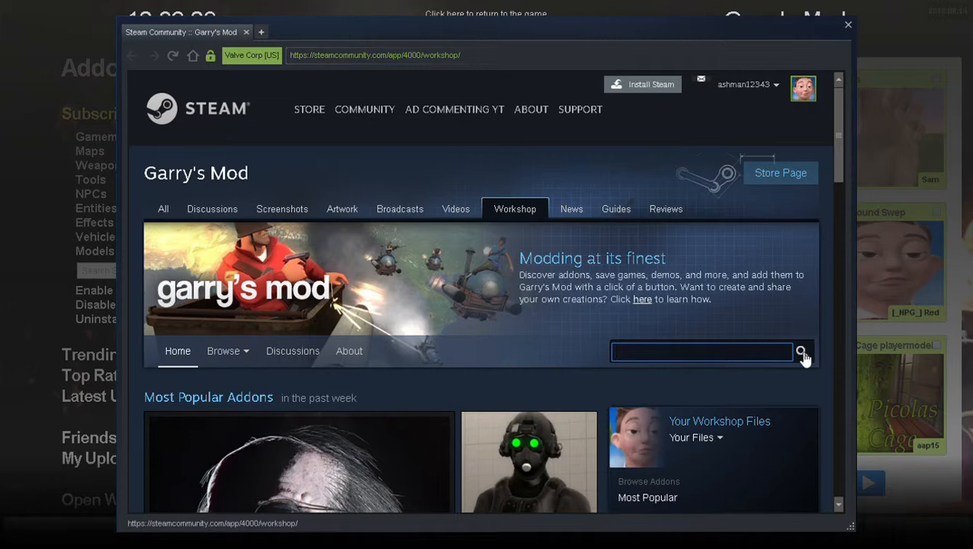
mouse_move(788, 324)
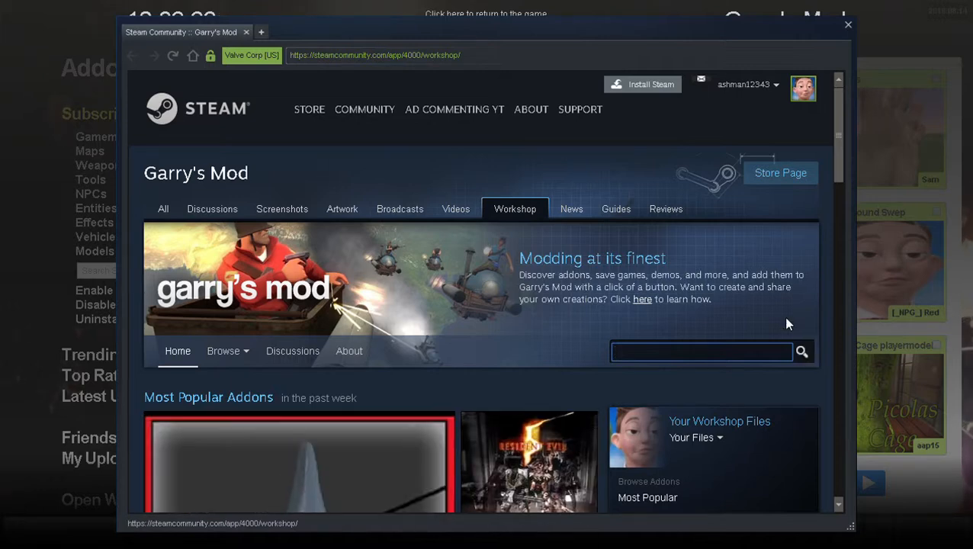
text(teletubbies)
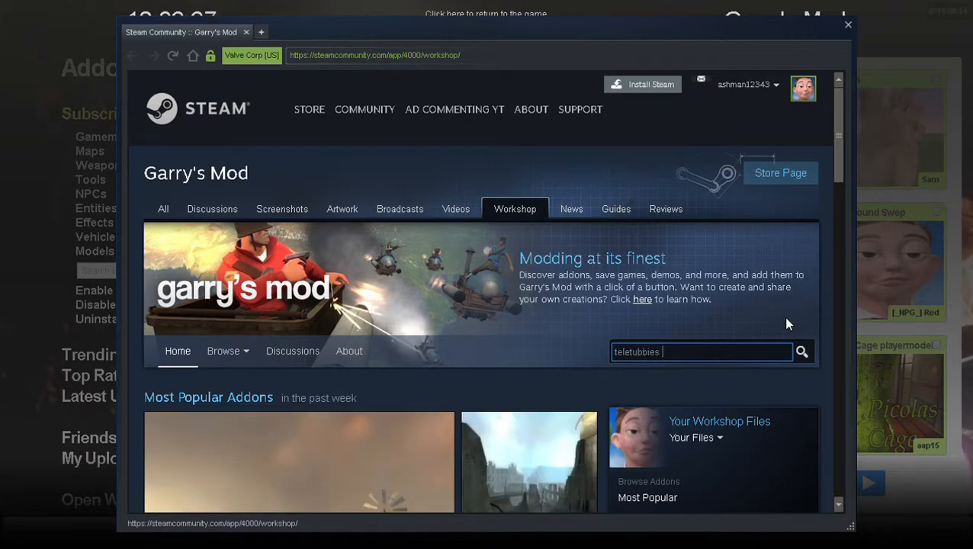
text(pl)
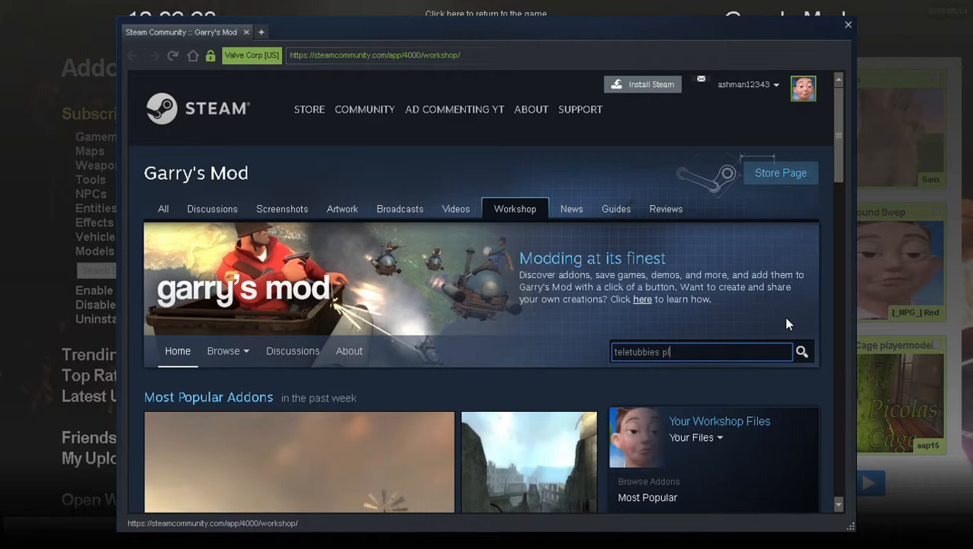
text(ayermodel)
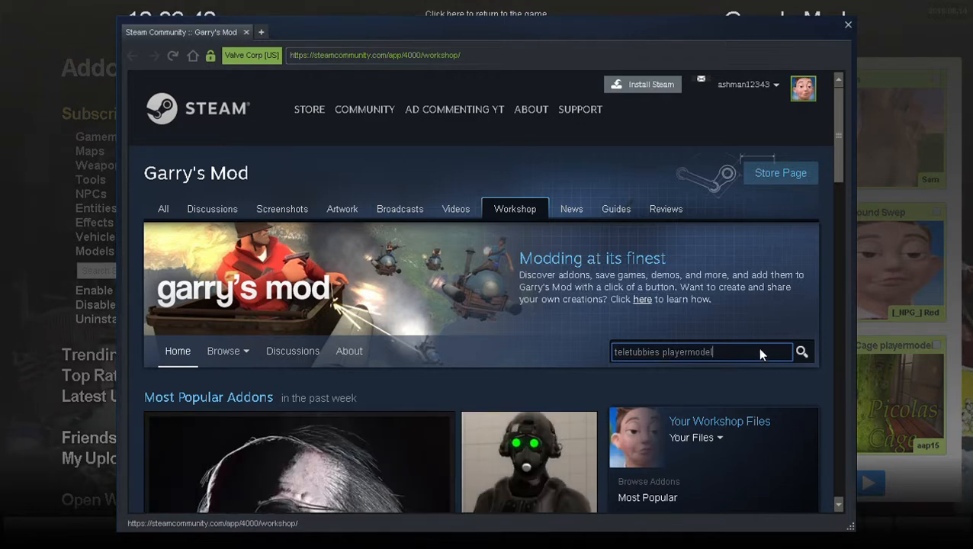
click(803, 351)
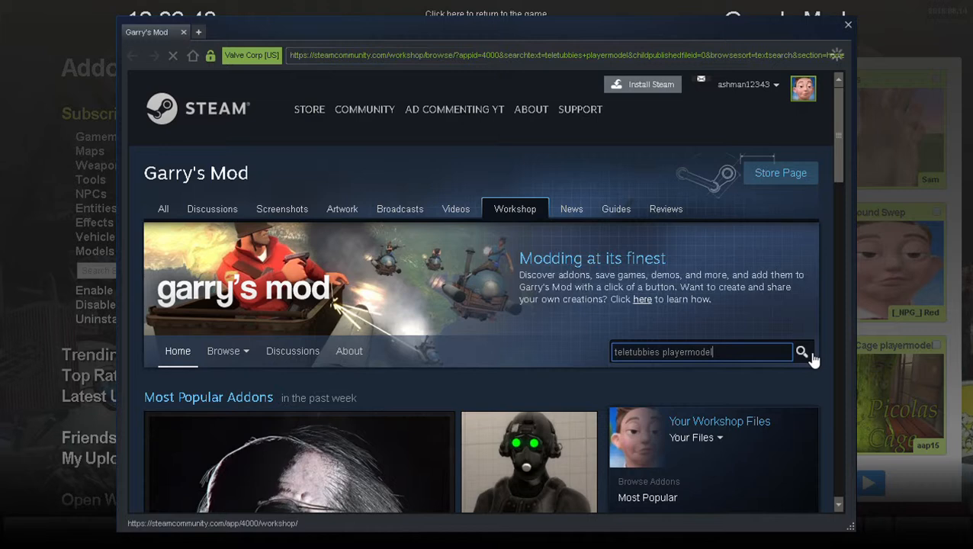
- Subscribe to the Teletubbies Playermodel addon by manatails from the search results
click(802, 351)
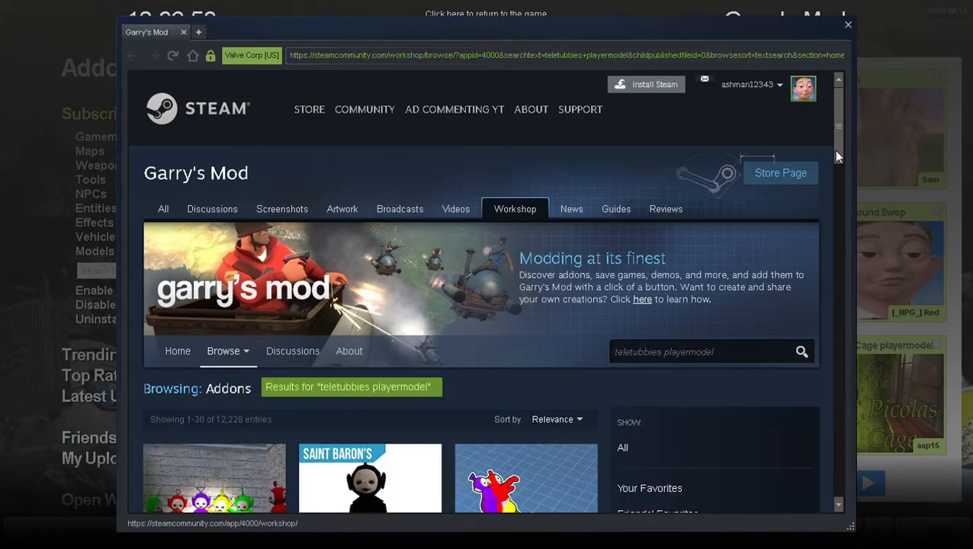
click(622, 449)
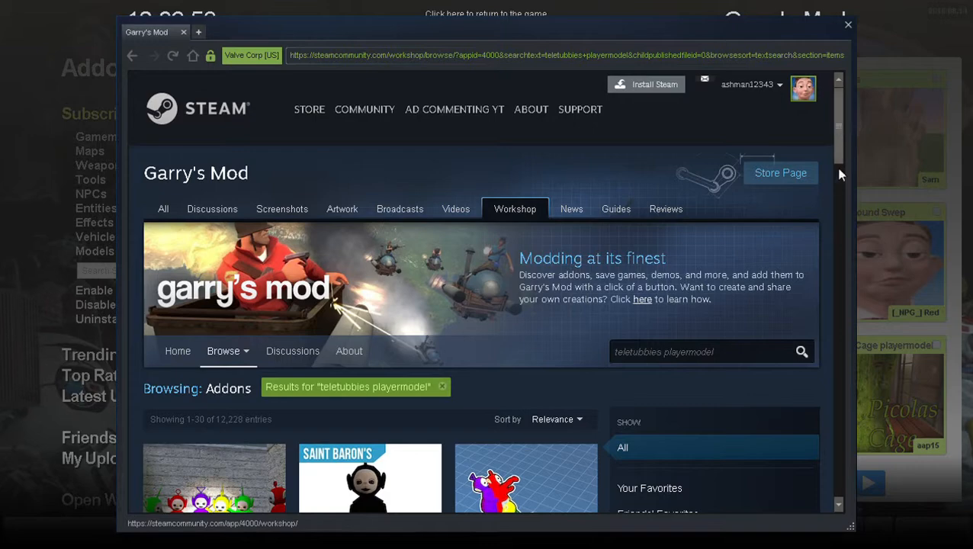
scroll(down, 3)
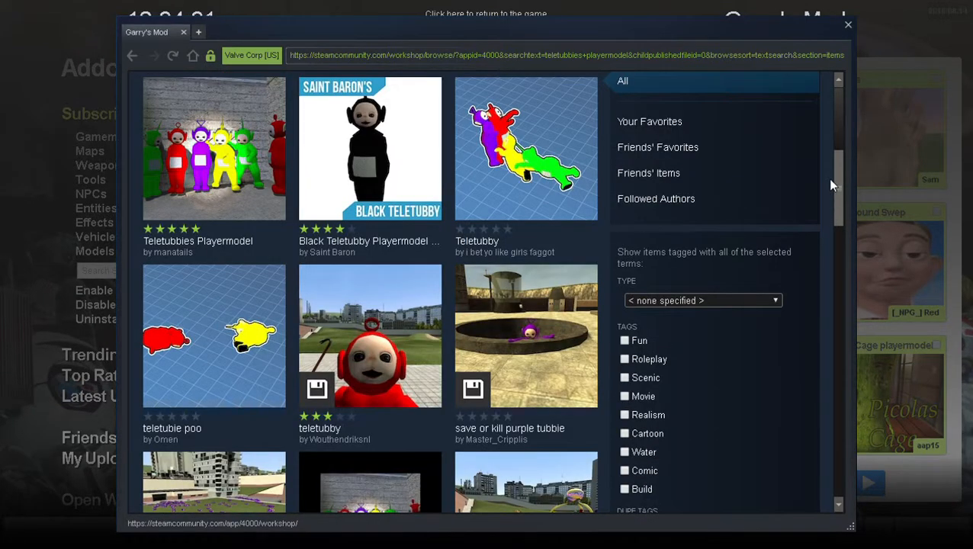
scroll(up, 3)
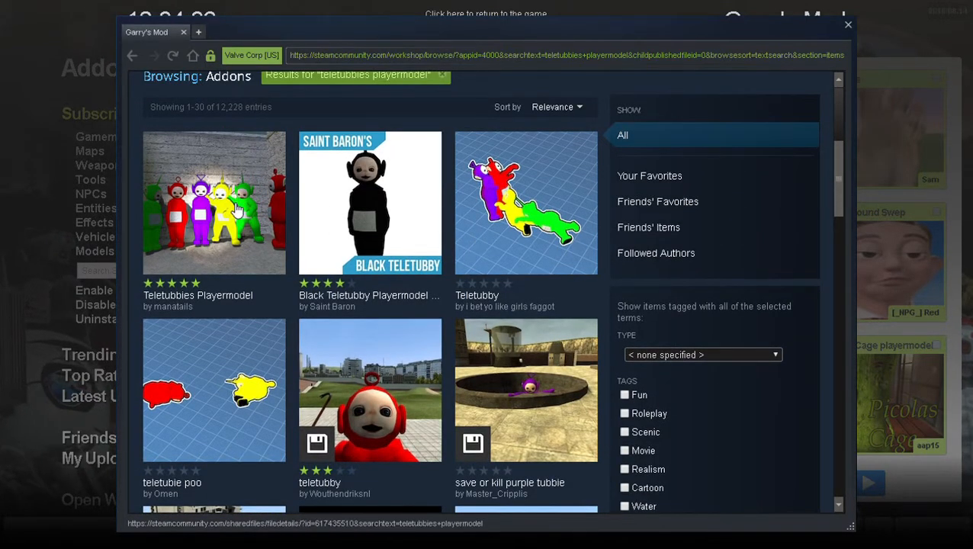
mouse_move(214, 202)
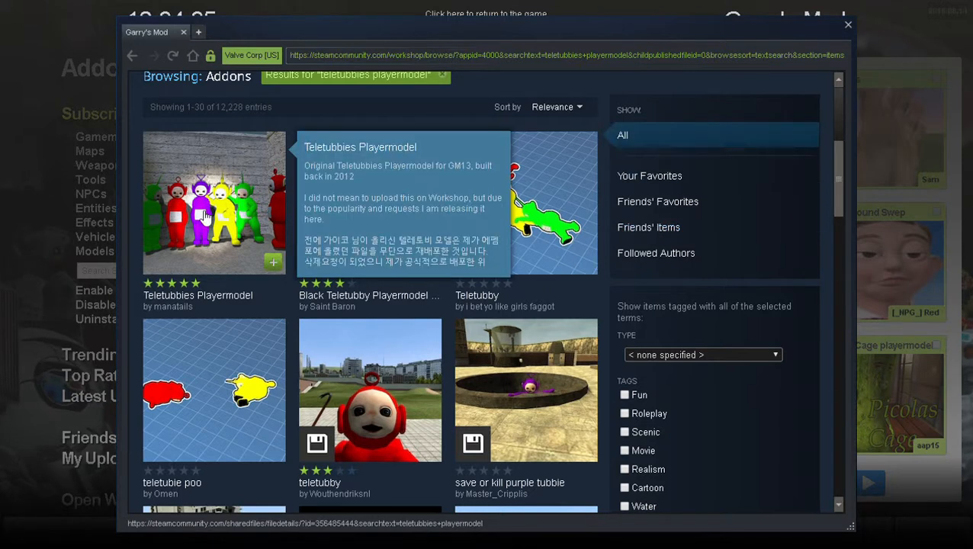
mouse_move(188, 366)
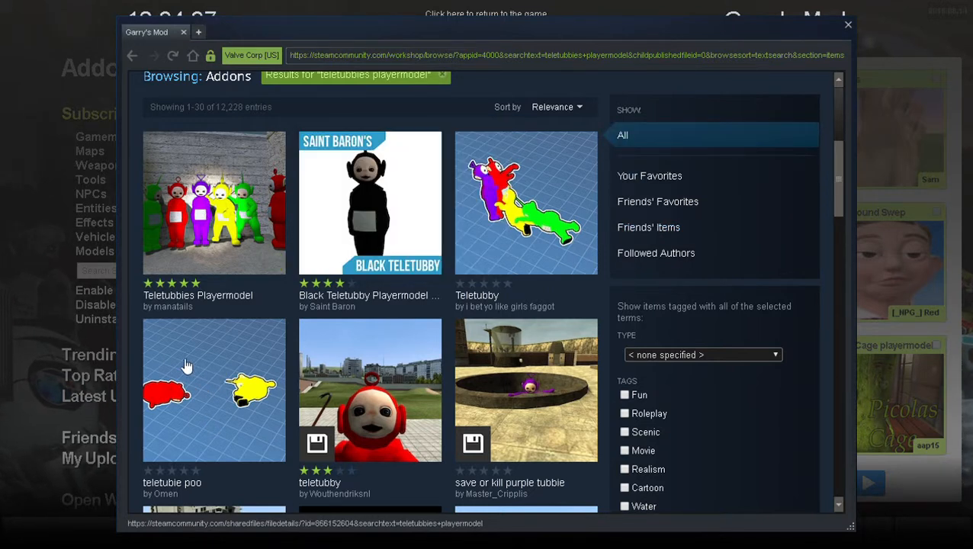
mouse_move(526, 205)
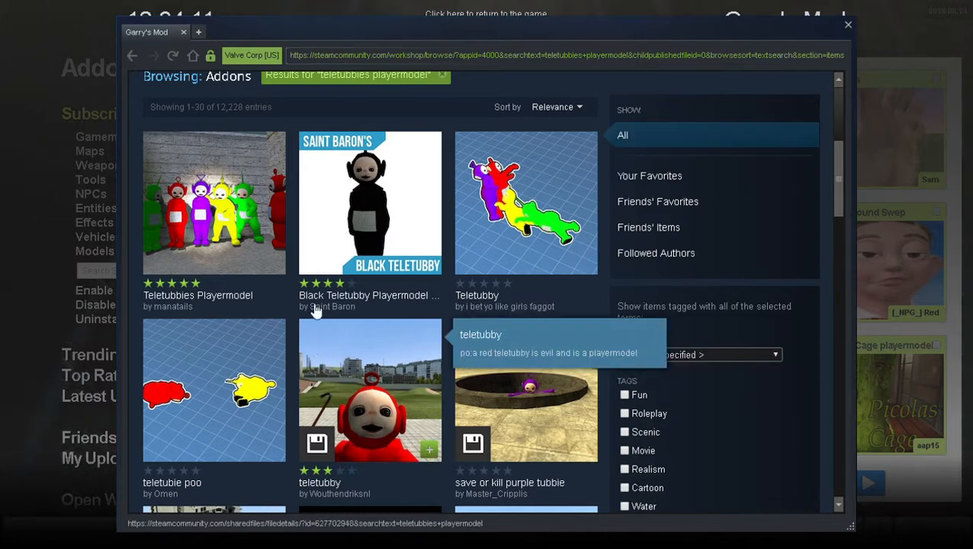
mouse_move(226, 217)
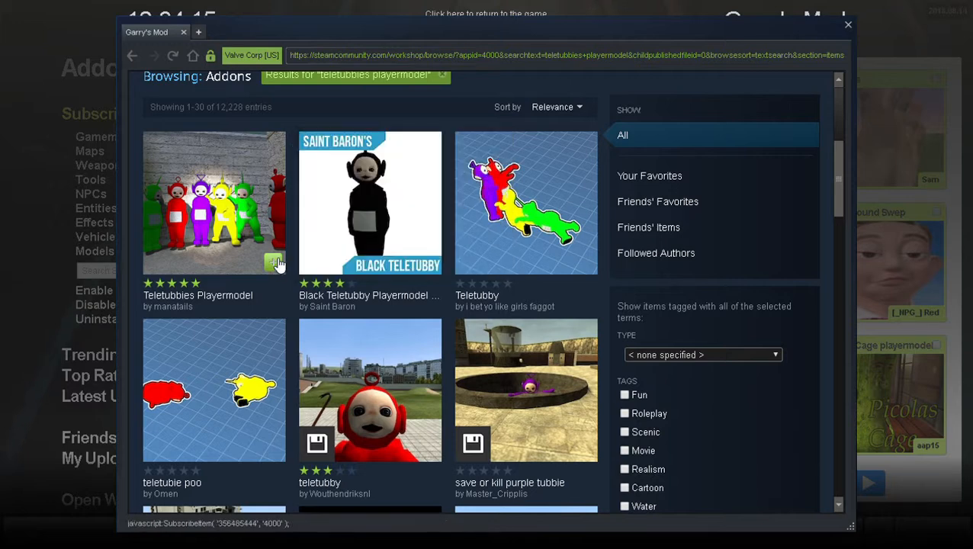
click(274, 262)
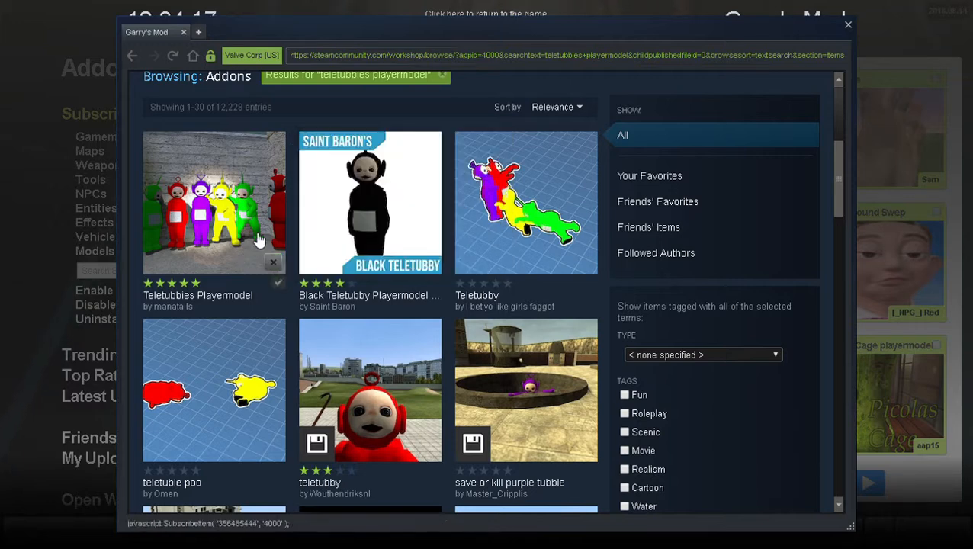
mouse_move(179, 488)
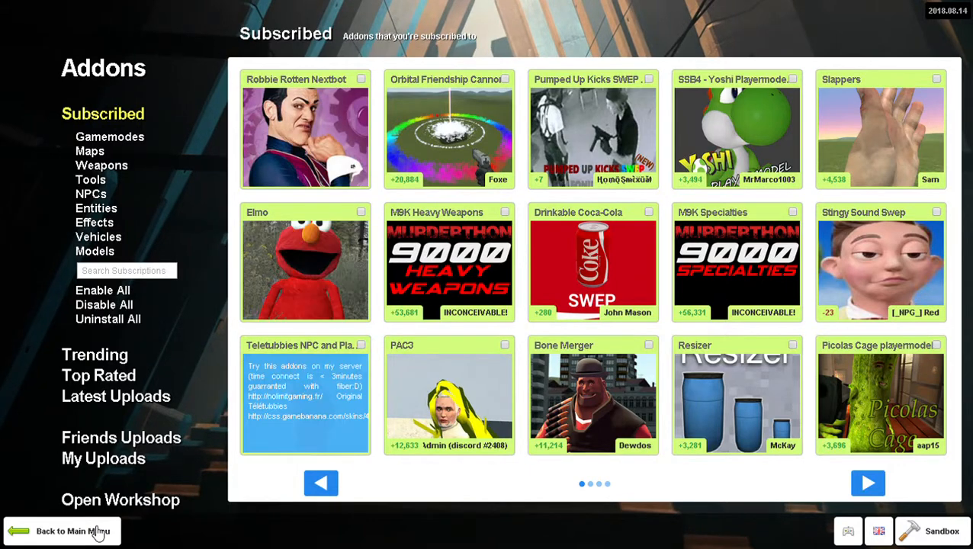
- Return to the main menu and start setting up a new game in the Sandbox map picker
click(73, 530)
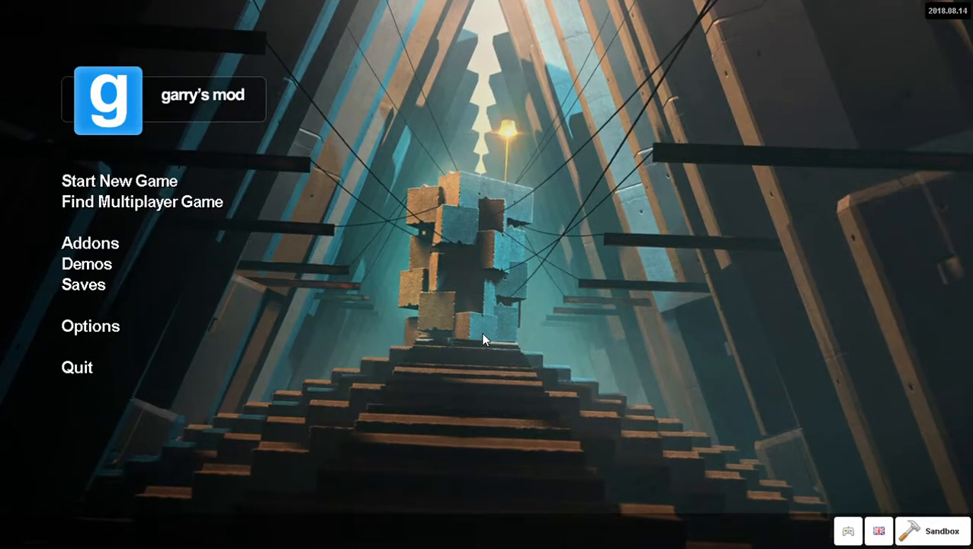
mouse_move(161, 201)
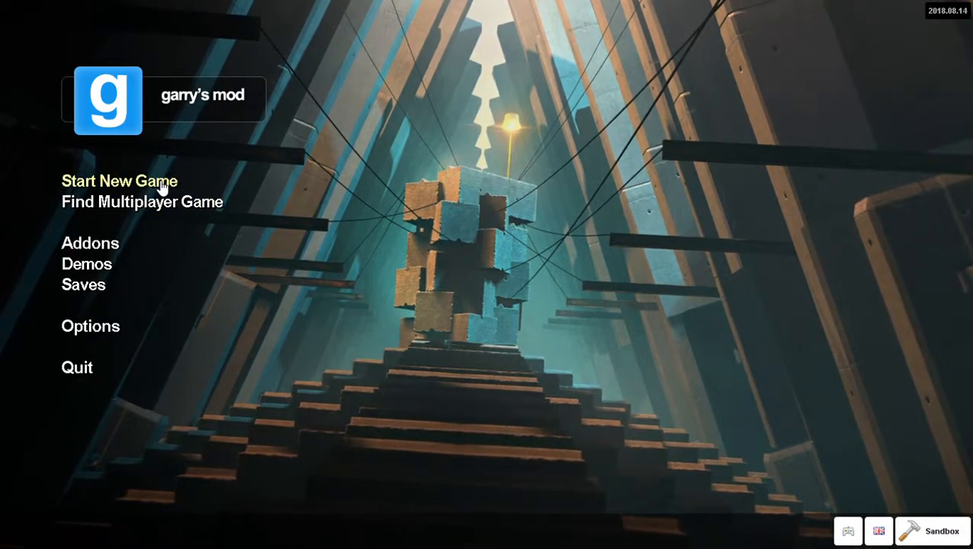
click(119, 180)
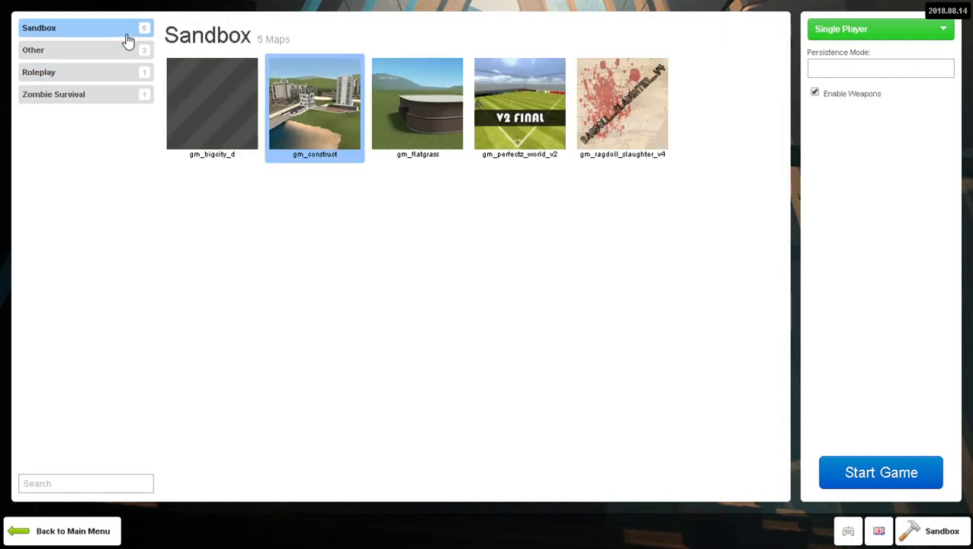
- Launch a single-player game on the gm_flatgrass Sandbox map
click(418, 104)
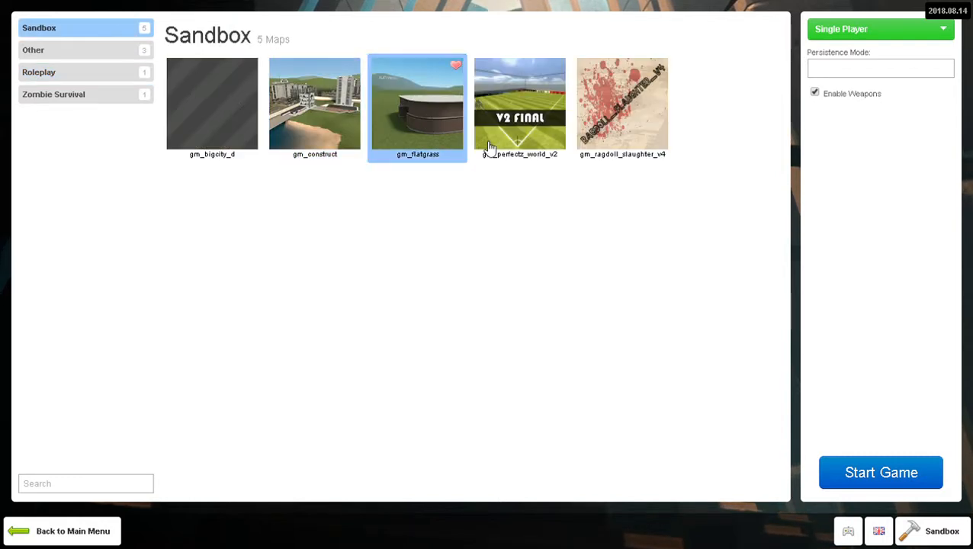
mouse_move(882, 472)
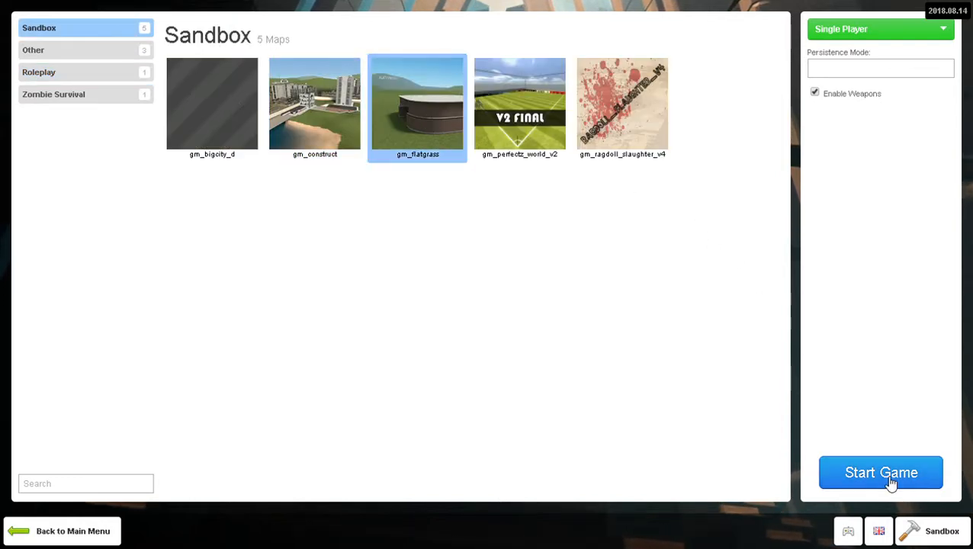
mouse_move(845, 427)
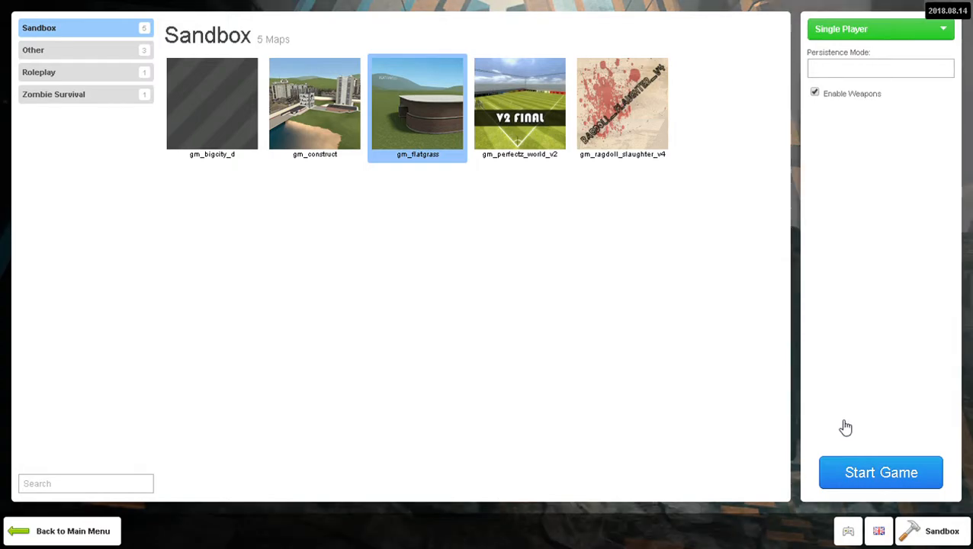
click(882, 473)
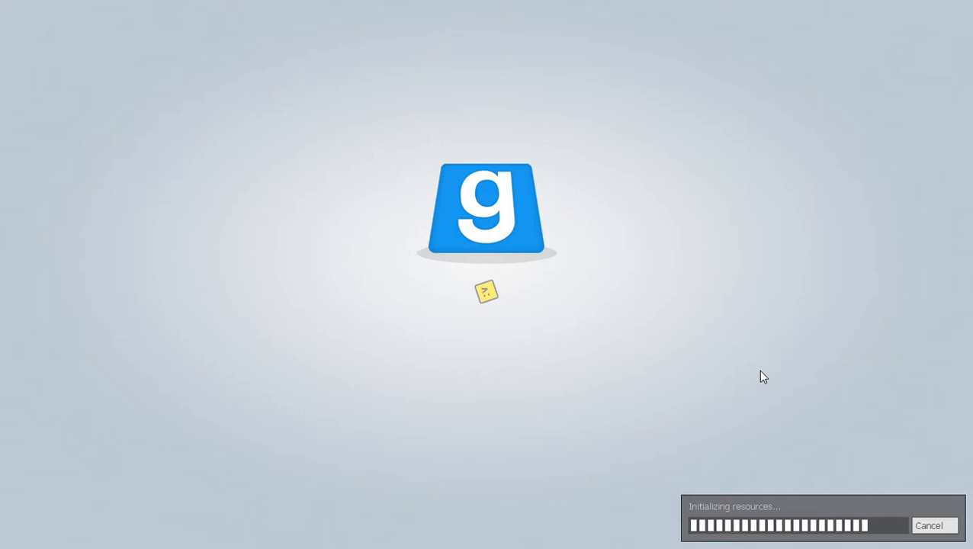
mouse_move(897, 170)
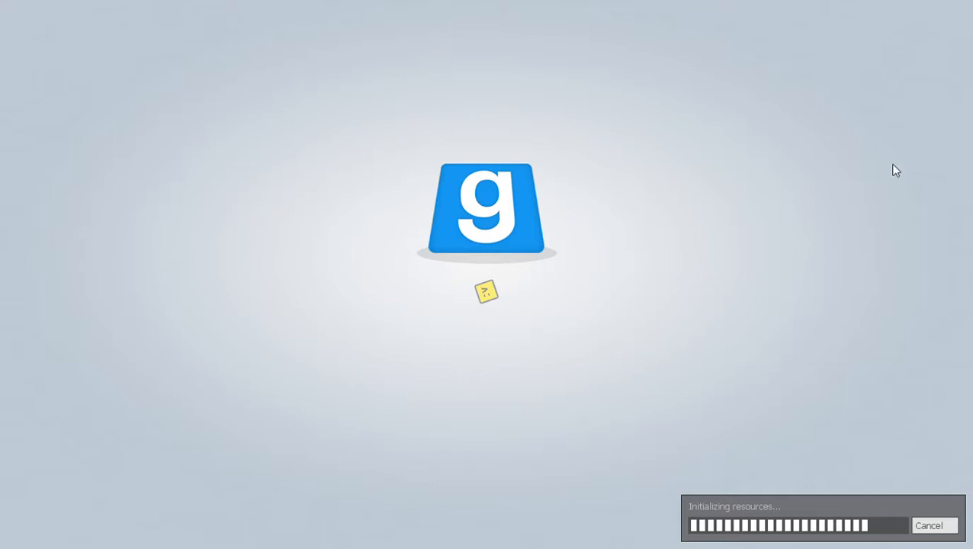
mouse_move(900, 76)
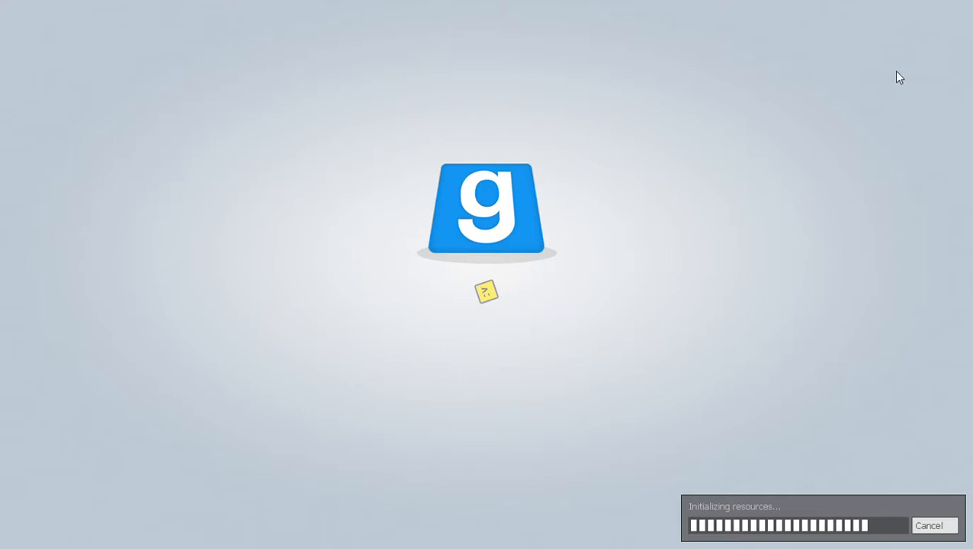
mouse_move(890, 103)
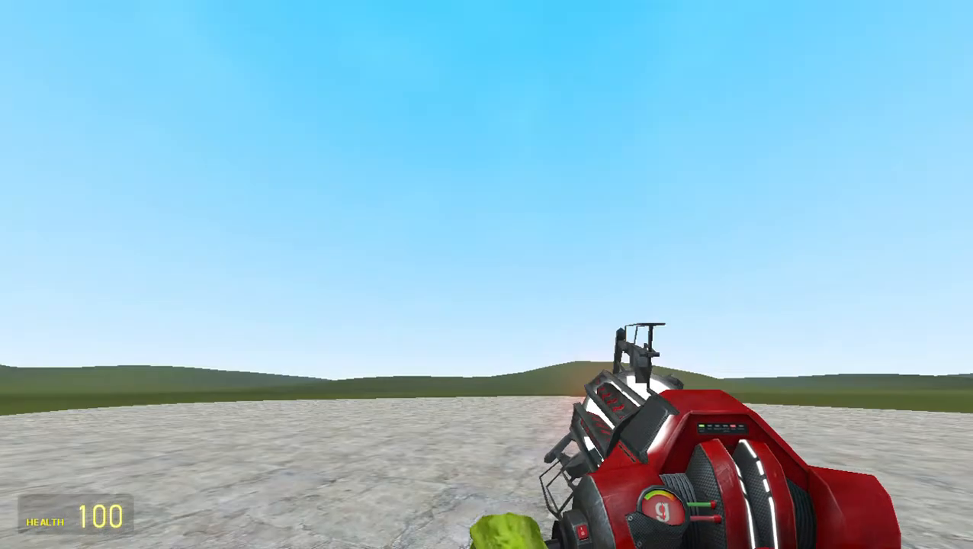
key(Escape)
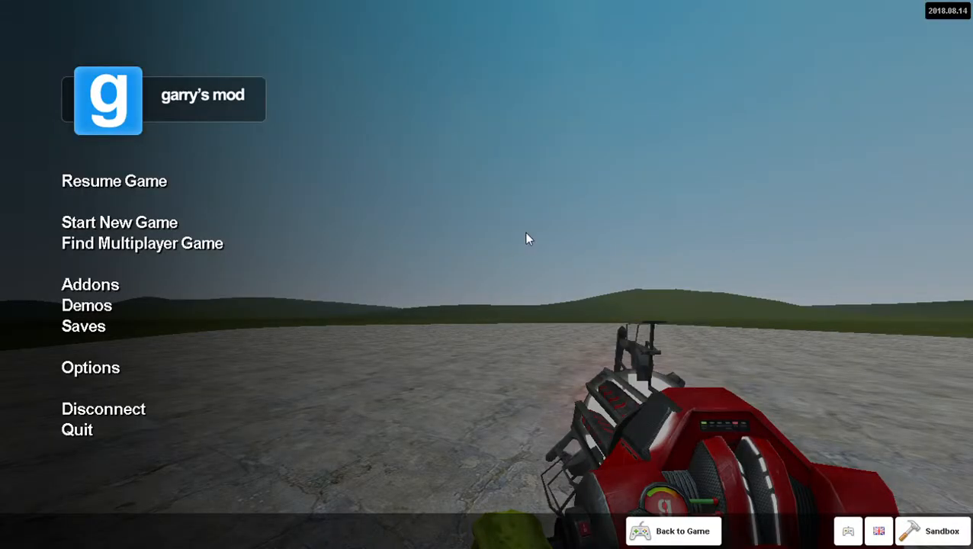
mouse_move(758, 244)
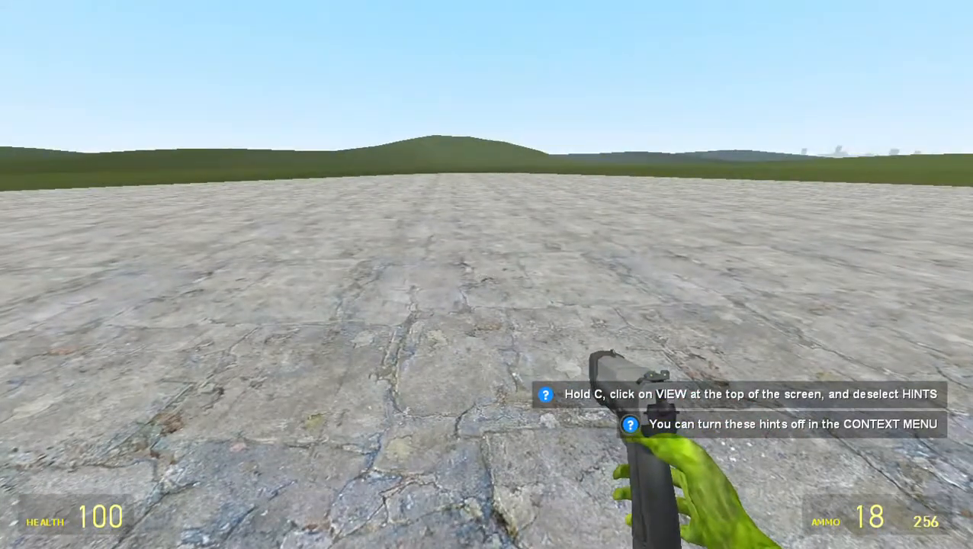
- Pick the green Teletubby in the Player Model chooser from the context menu
key(c)
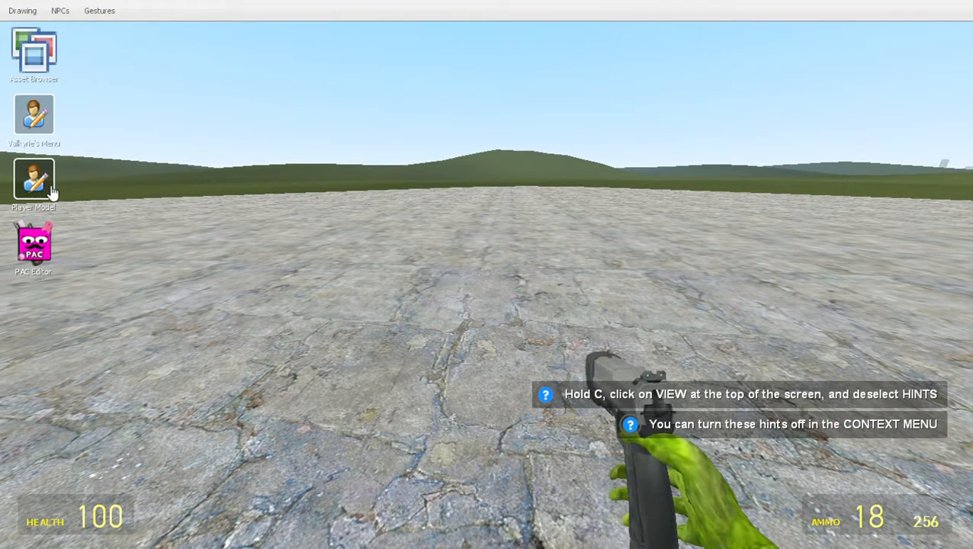
click(33, 183)
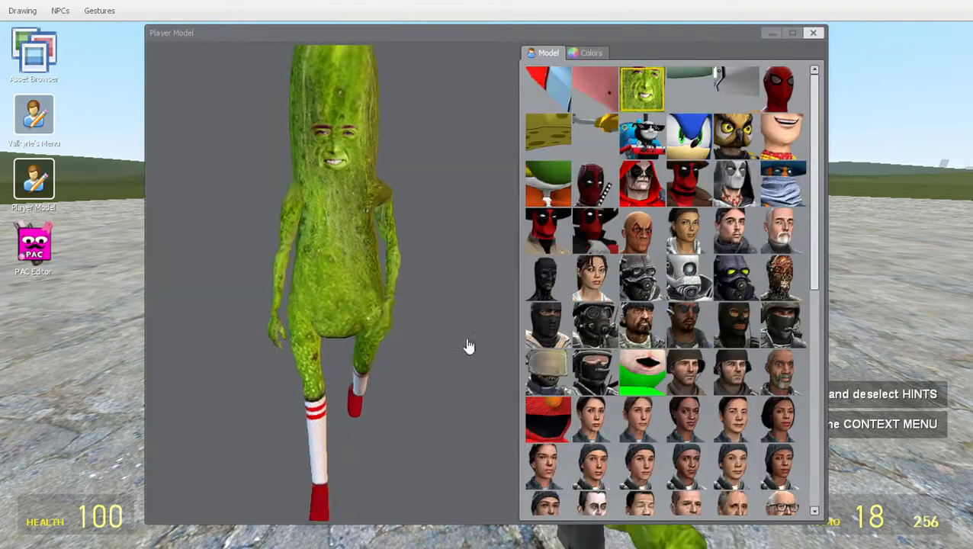
scroll(down, 3)
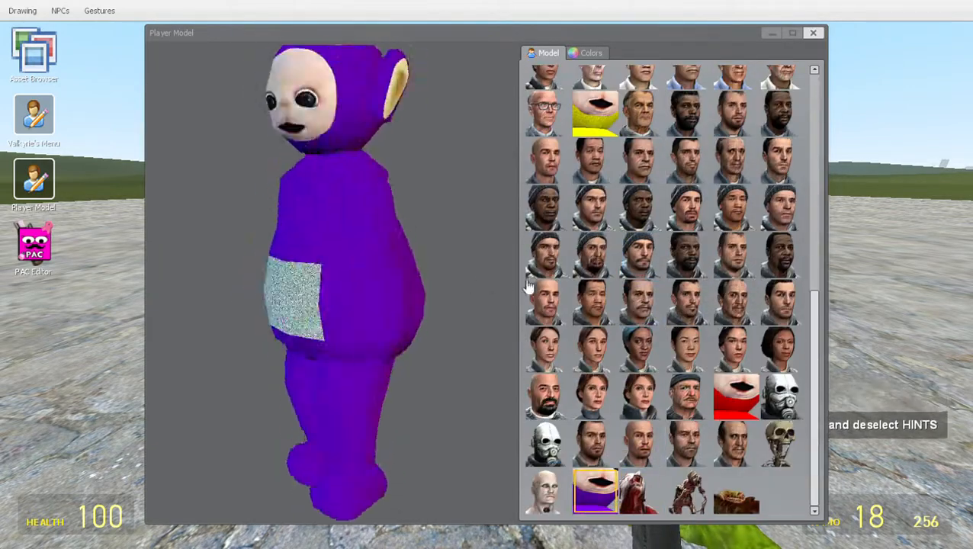
click(735, 397)
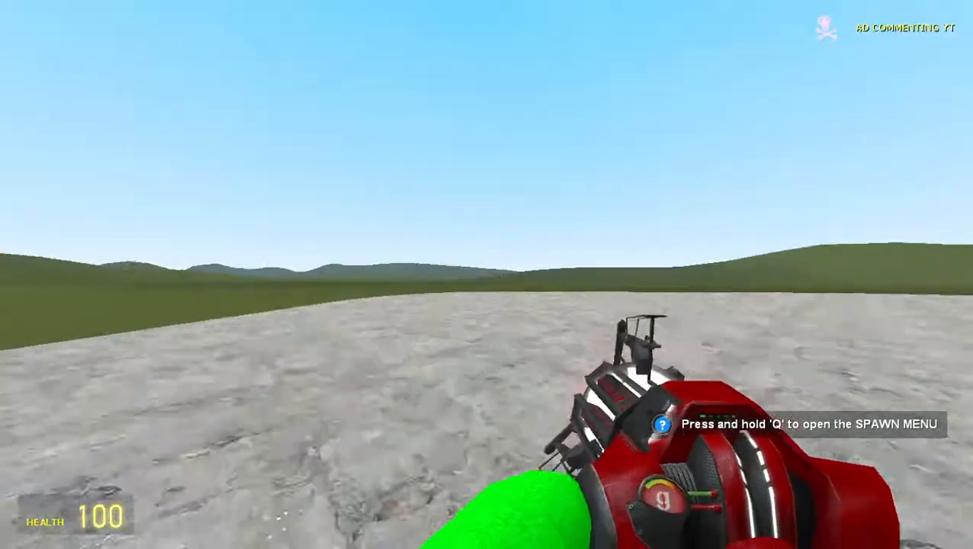
- Switch to third-person view to see the green Teletubby, then bring up the spawn menu
key(q)
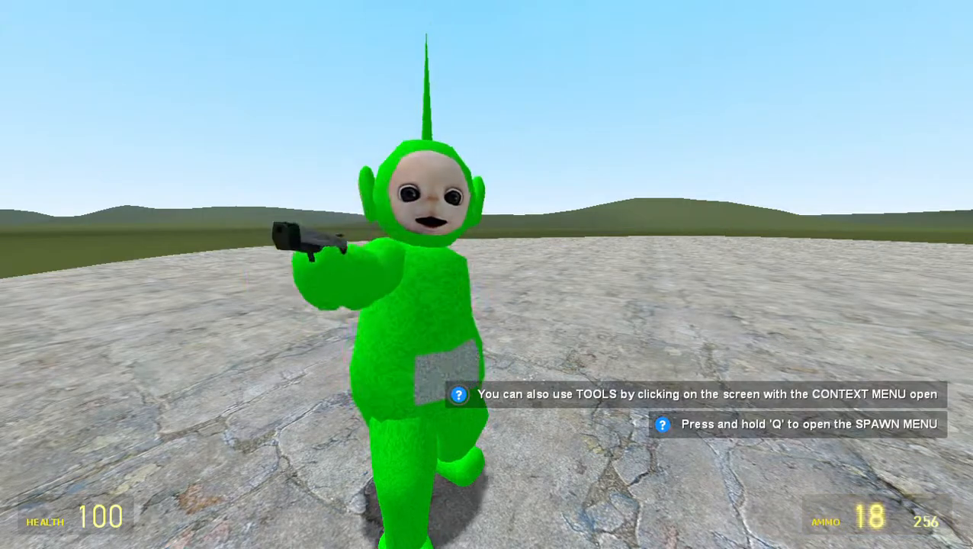
key(q)
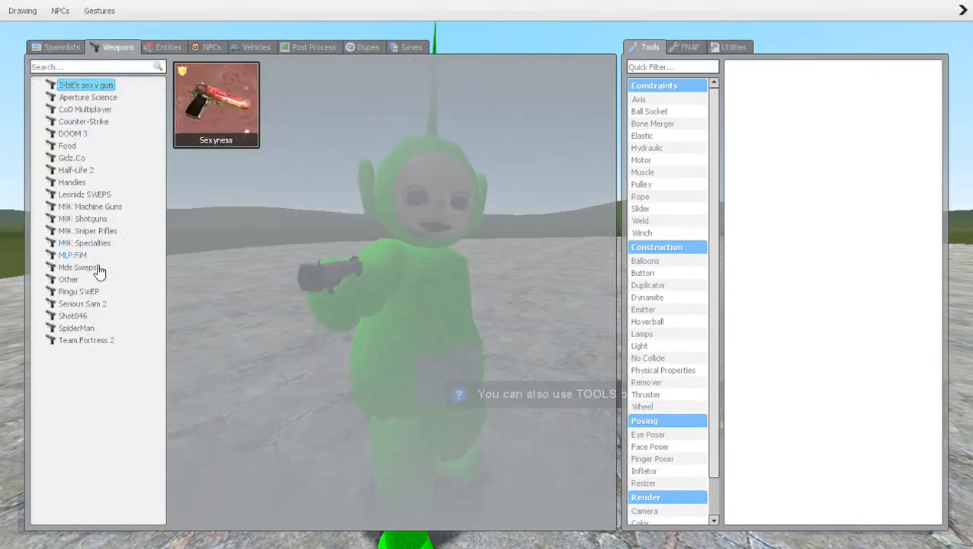